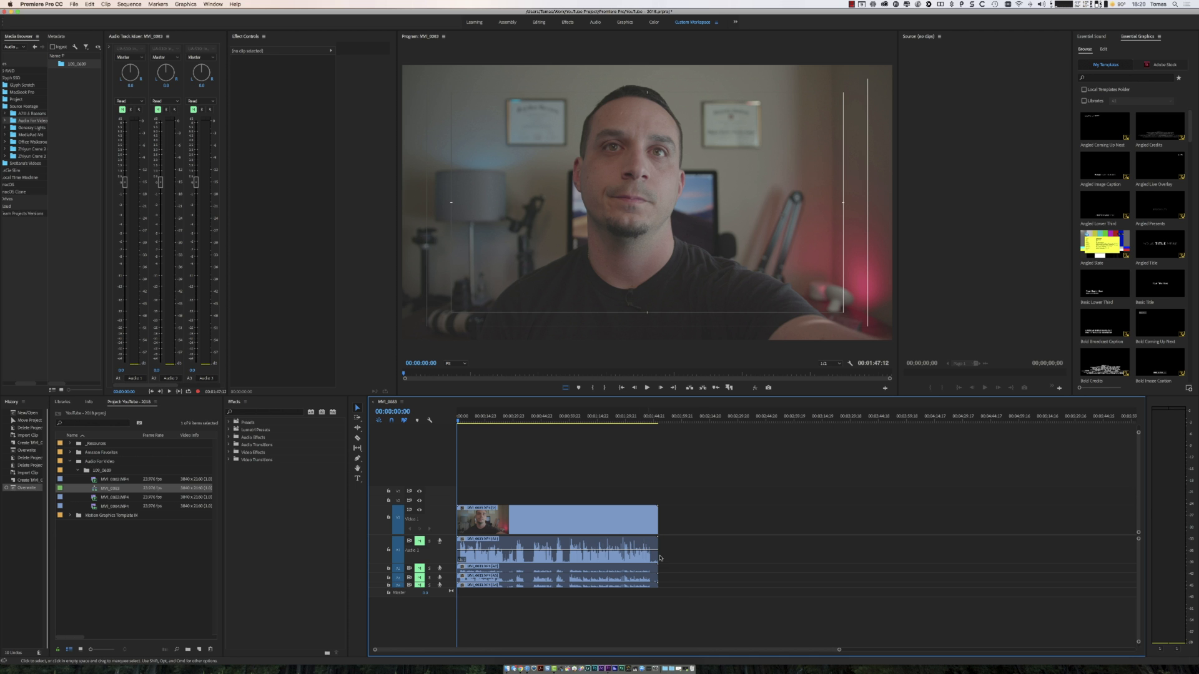
pyautogui.moveTo(694, 581)
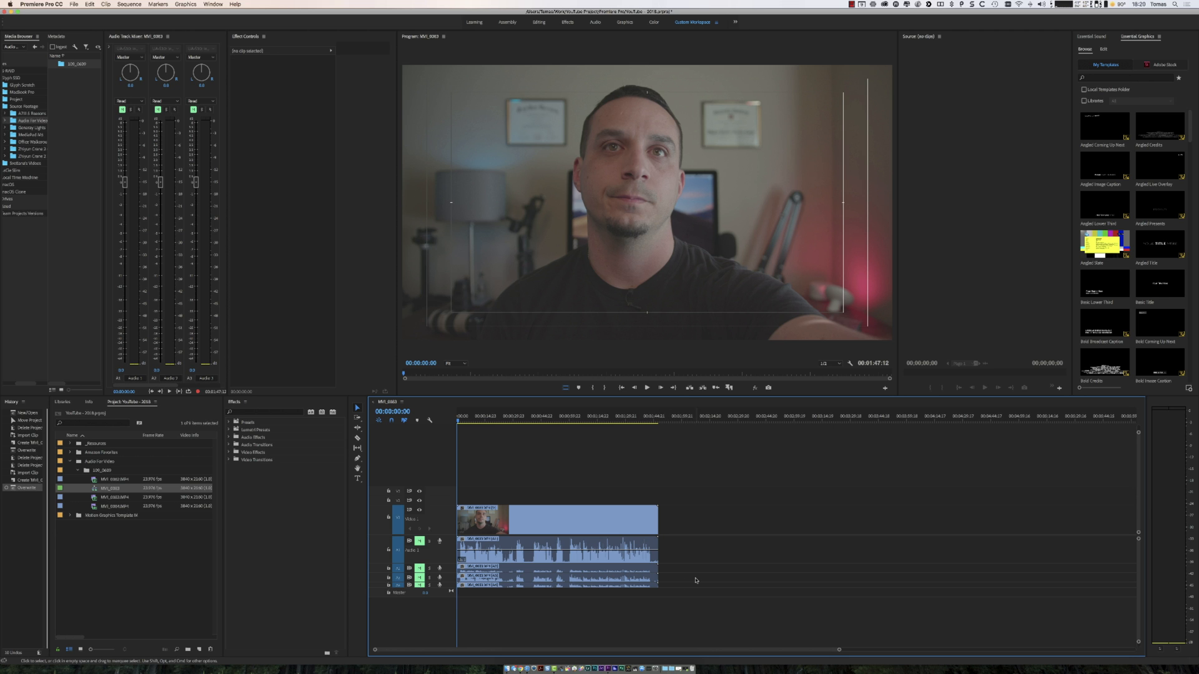
pyautogui.moveTo(697, 601)
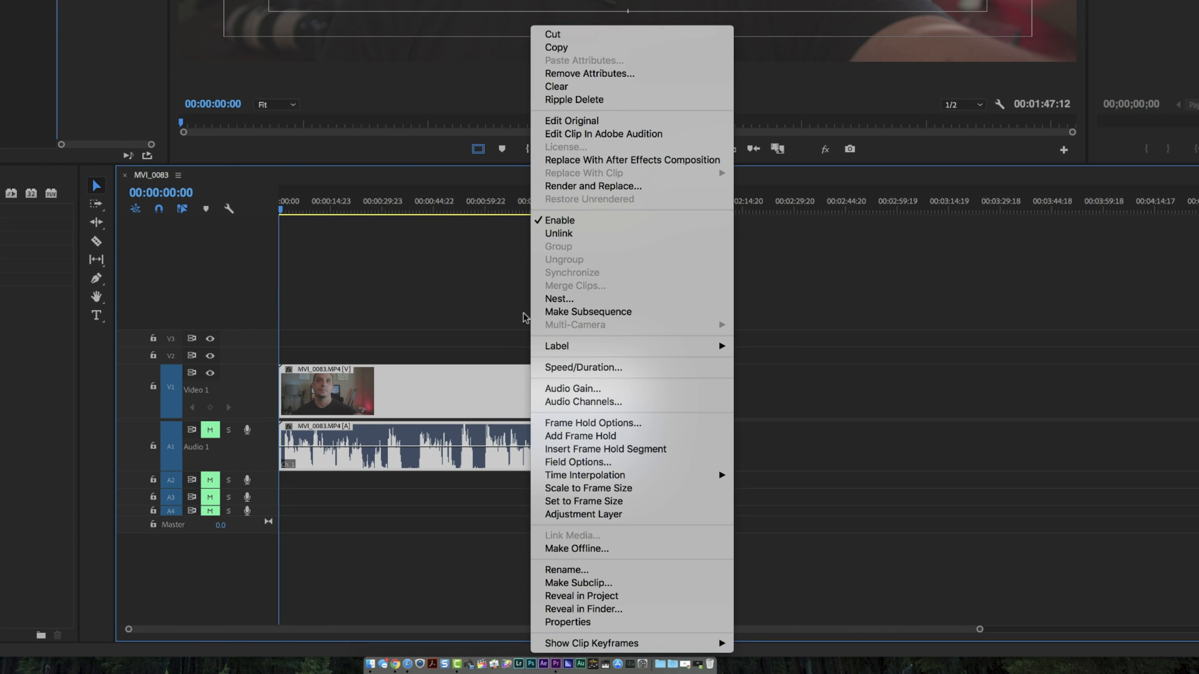
pyautogui.moveTo(635, 186)
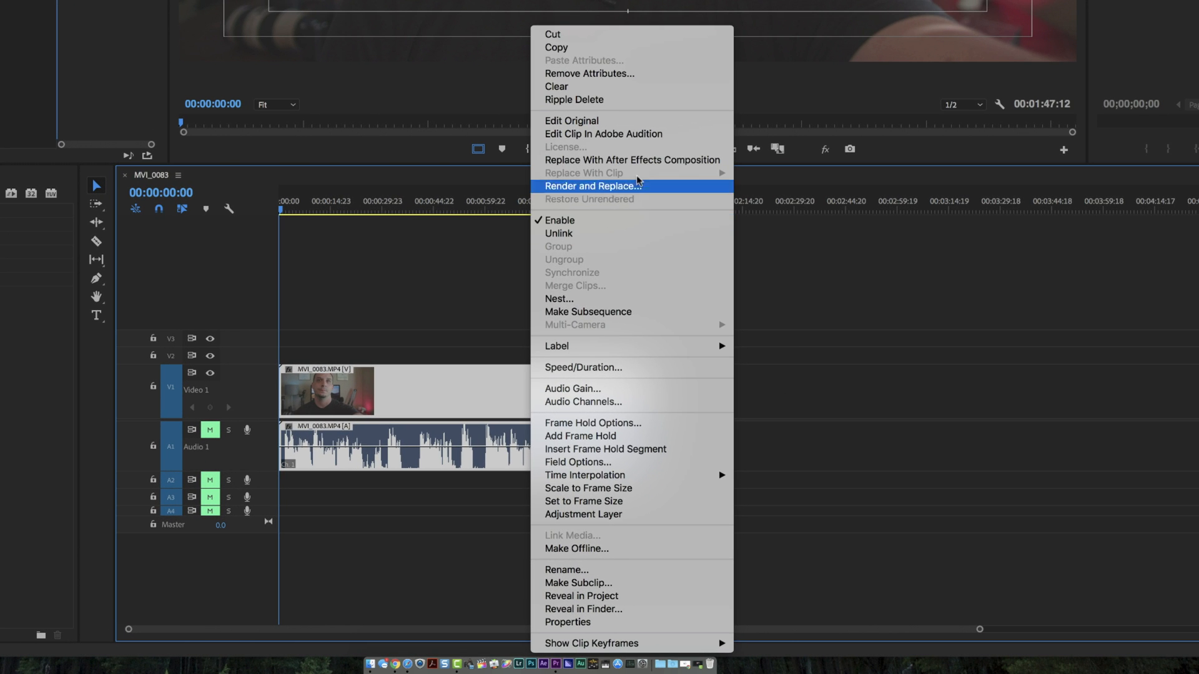
pyautogui.moveTo(604, 133)
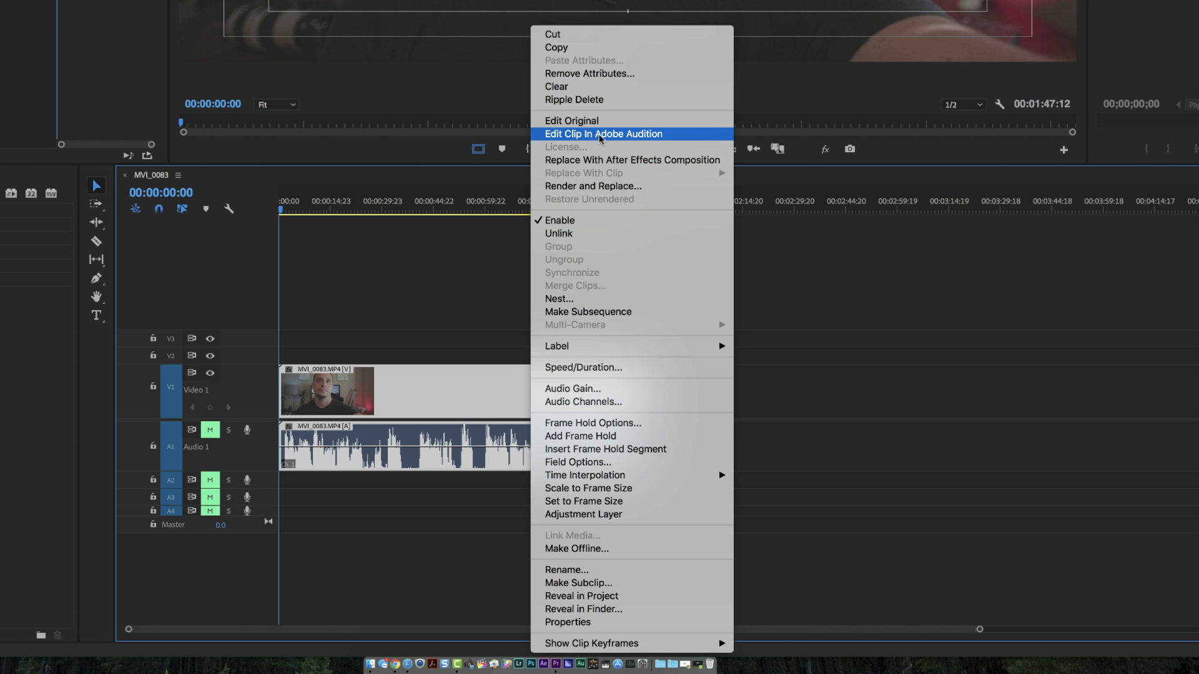
pyautogui.moveTo(611, 140)
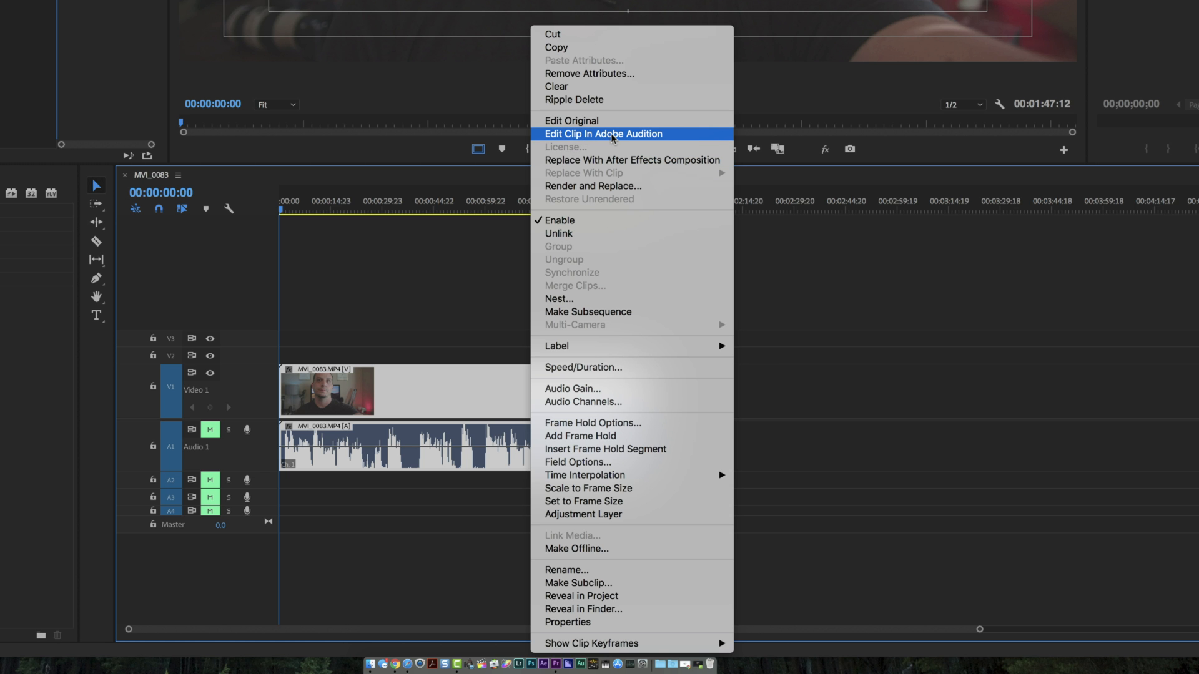
# Send the MVI_0083 clip's audio to Audition via Edit Clip In Adobe Audition
pyautogui.click(592, 186)
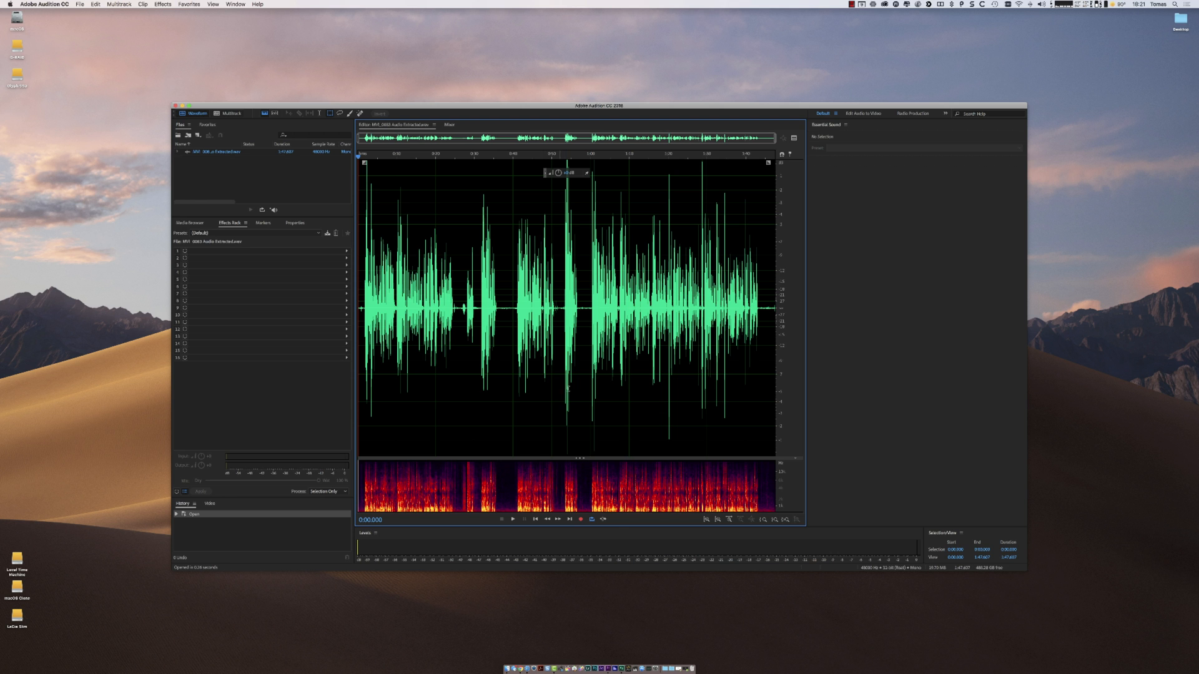
pyautogui.moveTo(503, 407)
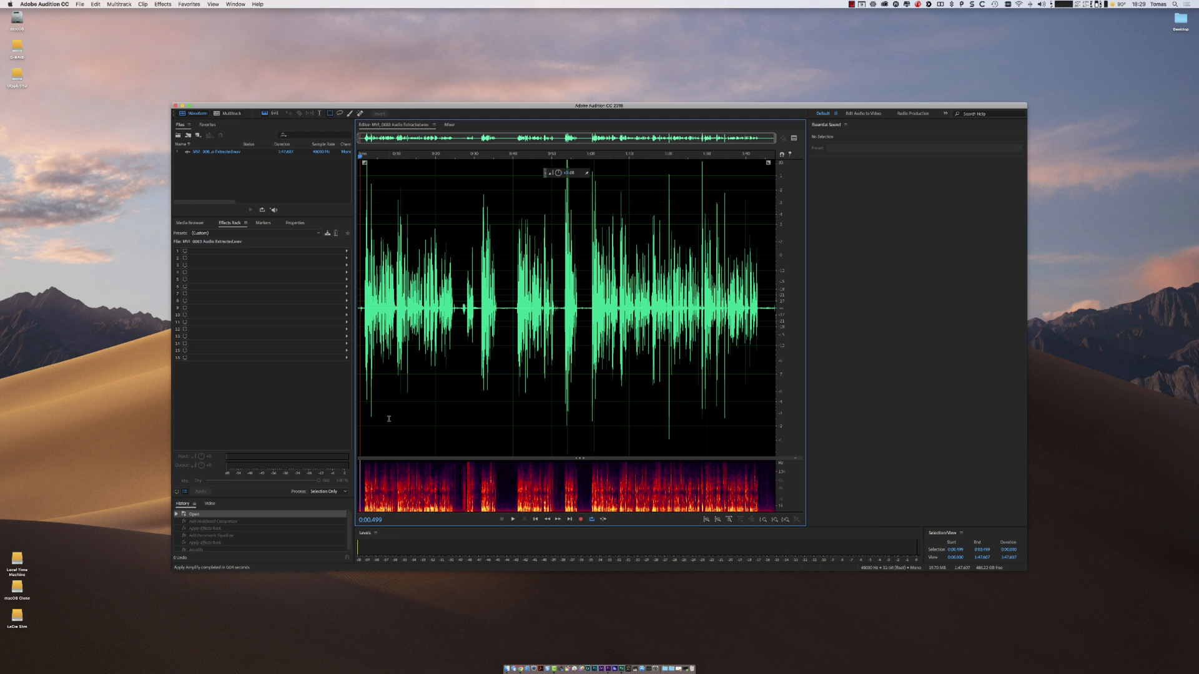
pyautogui.moveTo(401, 414)
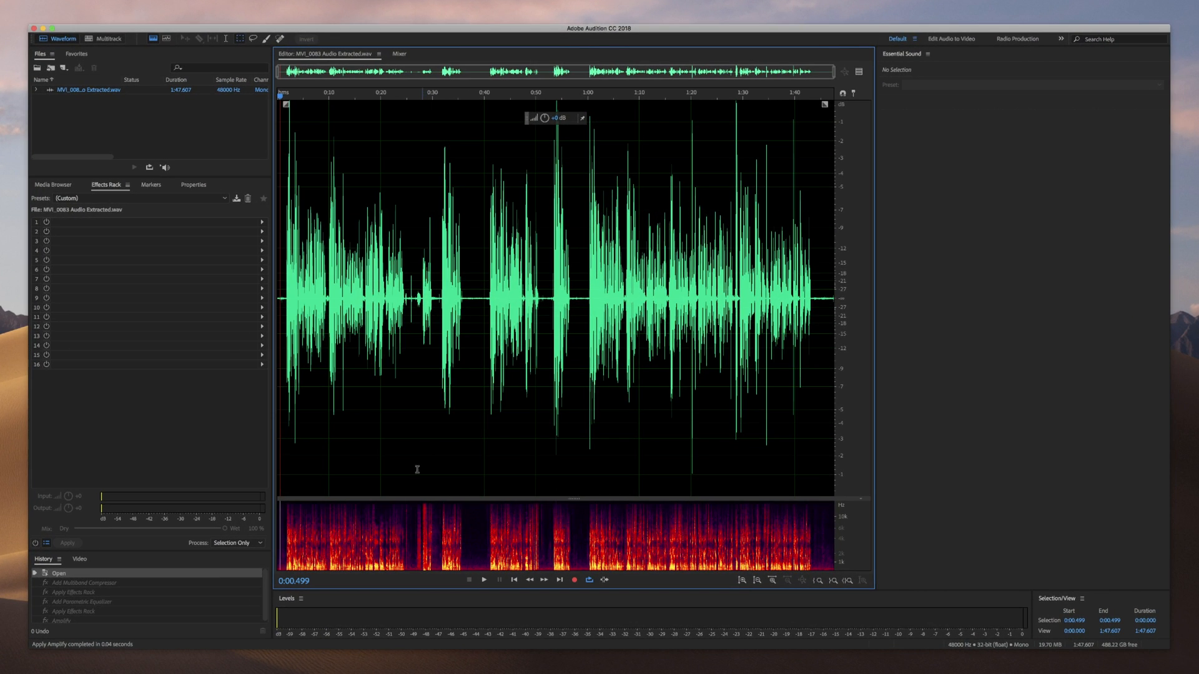
# Add a Multiband Compressor from Amplitude and Compression into rack slot 1
pyautogui.click(261, 222)
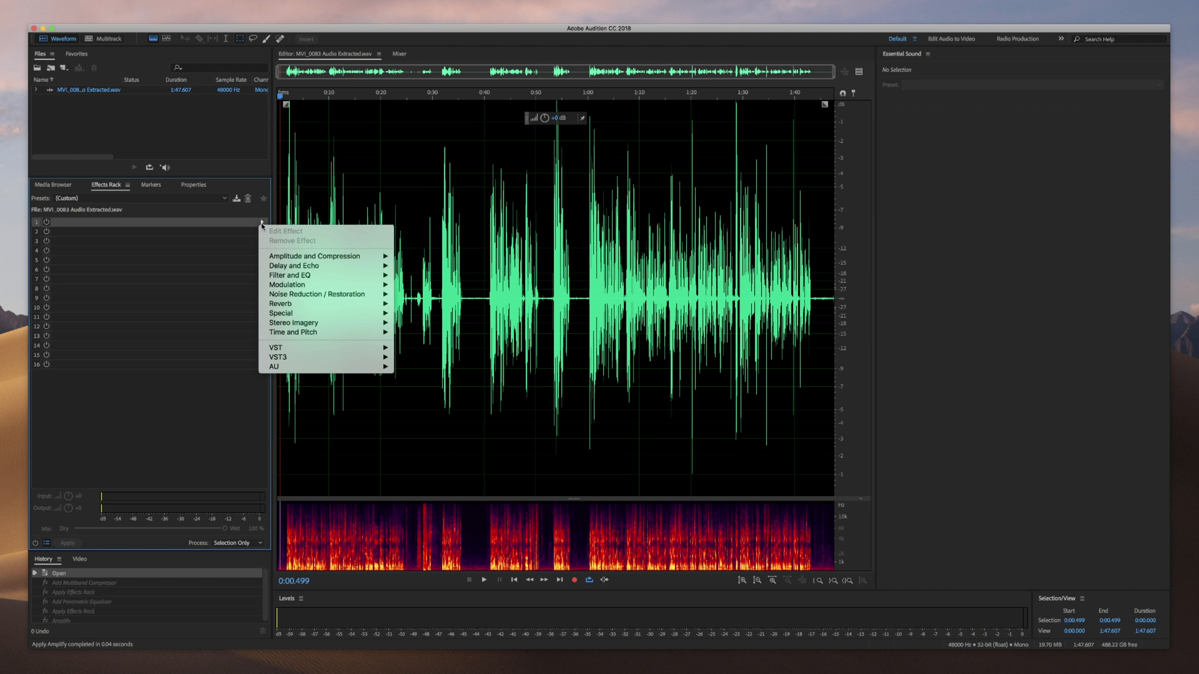
pyautogui.moveTo(314, 254)
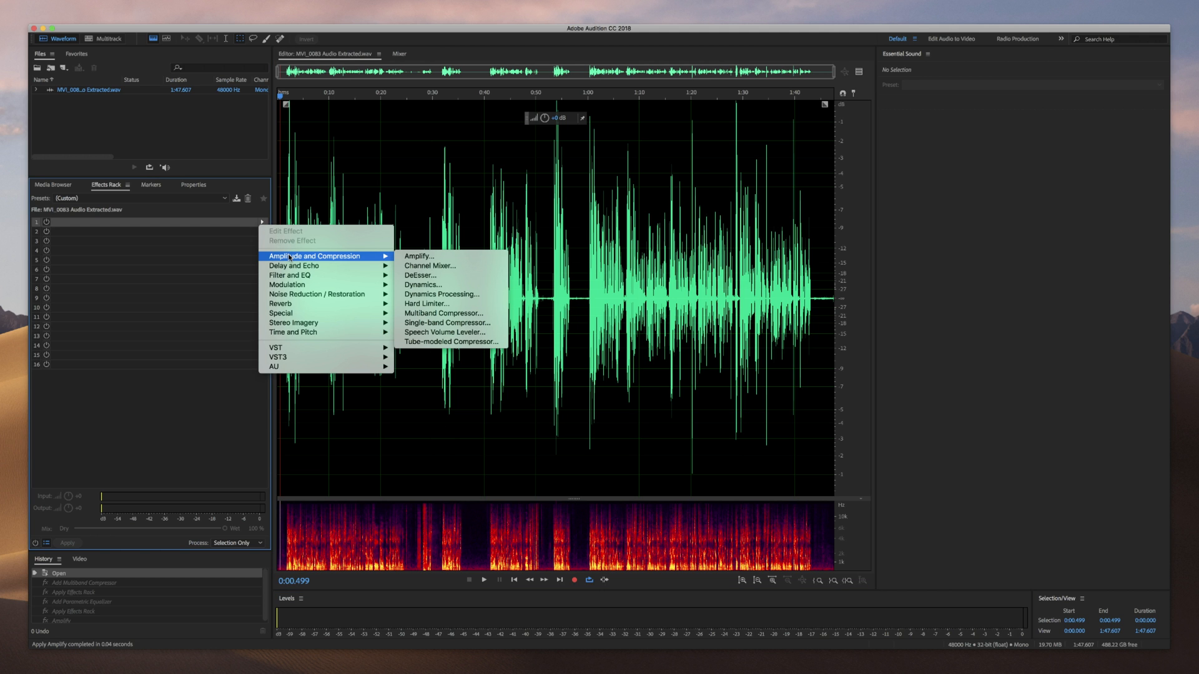
pyautogui.moveTo(451, 312)
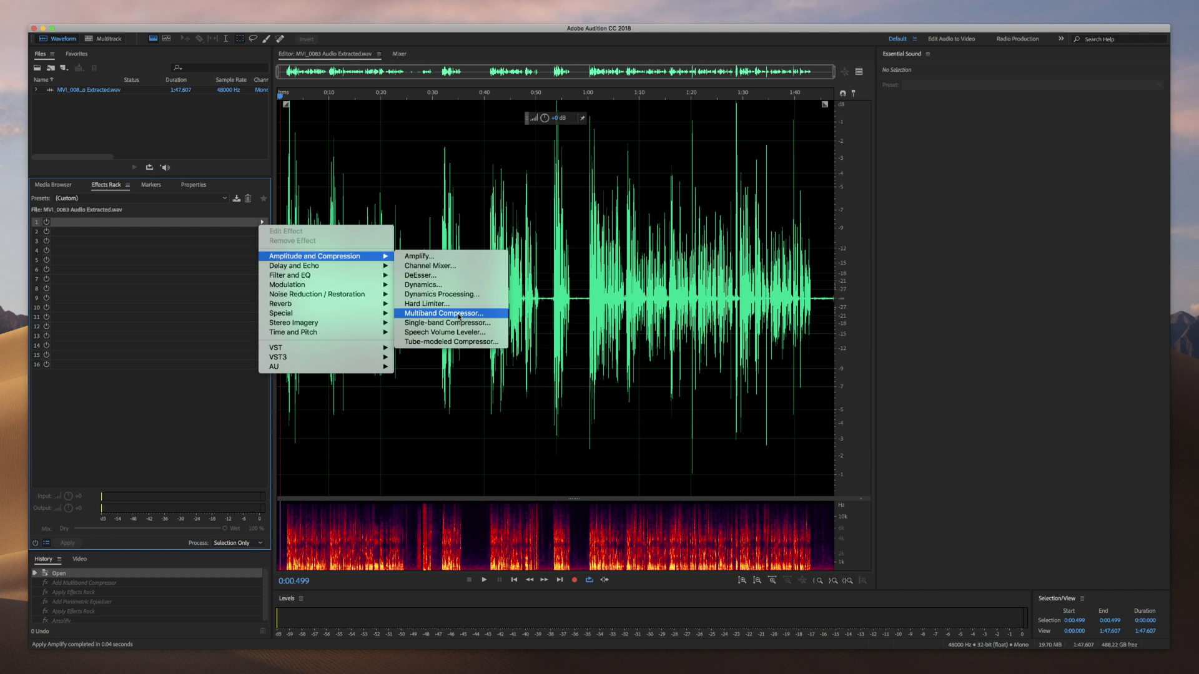
pyautogui.click(444, 314)
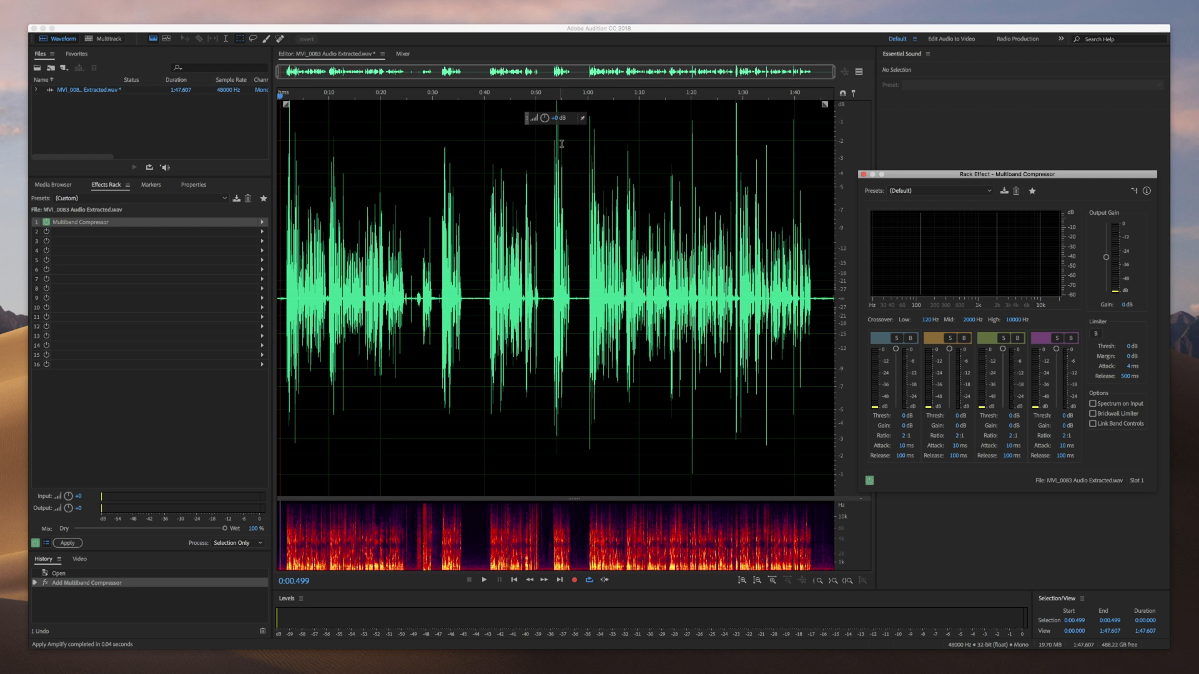
pyautogui.moveTo(799, 270)
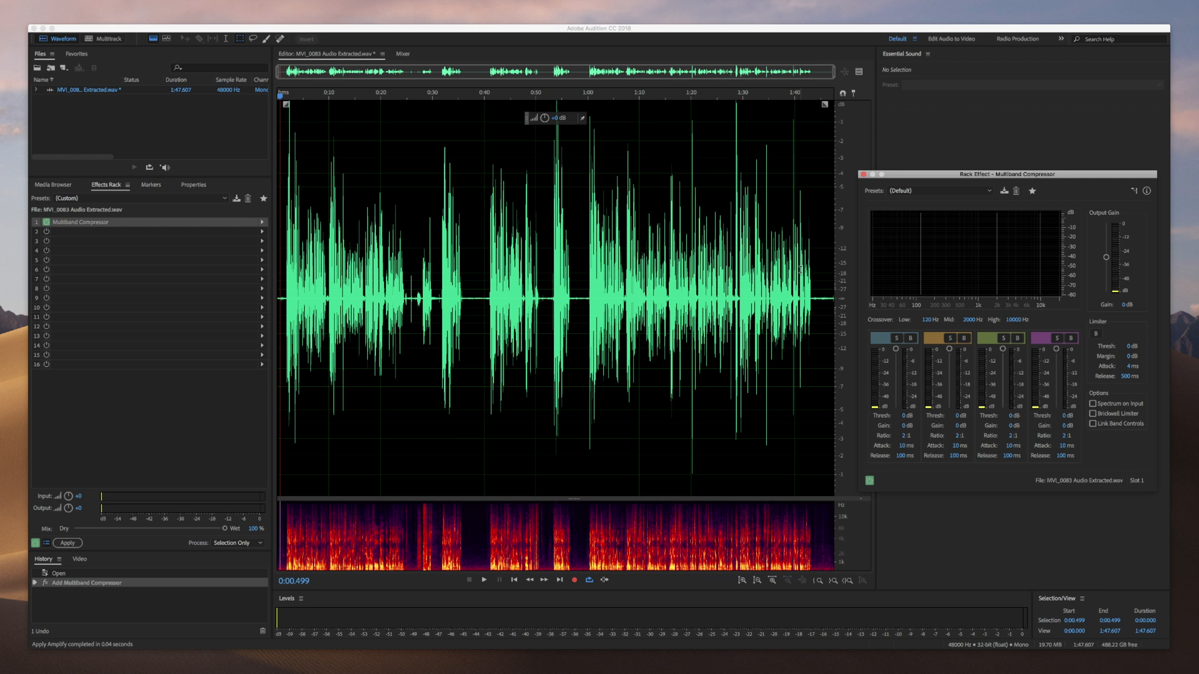
pyautogui.moveTo(684, 231)
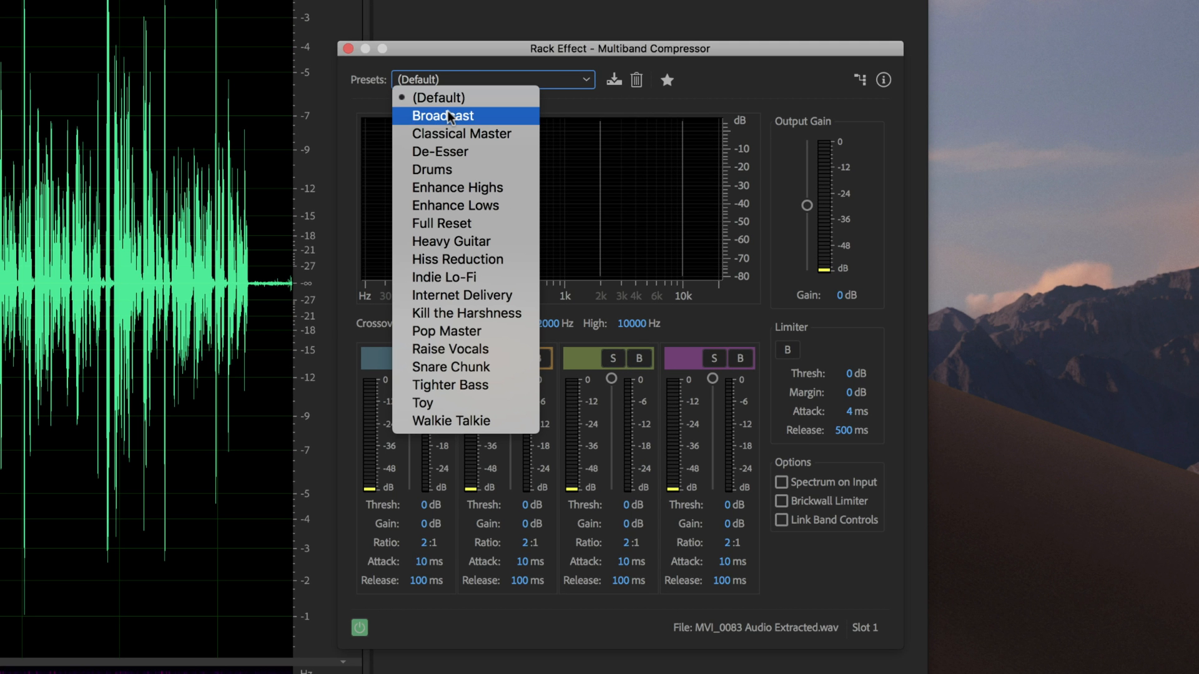
# Load the Broadcast preset in the Multiband Compressor and apply it to the audio
pyautogui.click(442, 115)
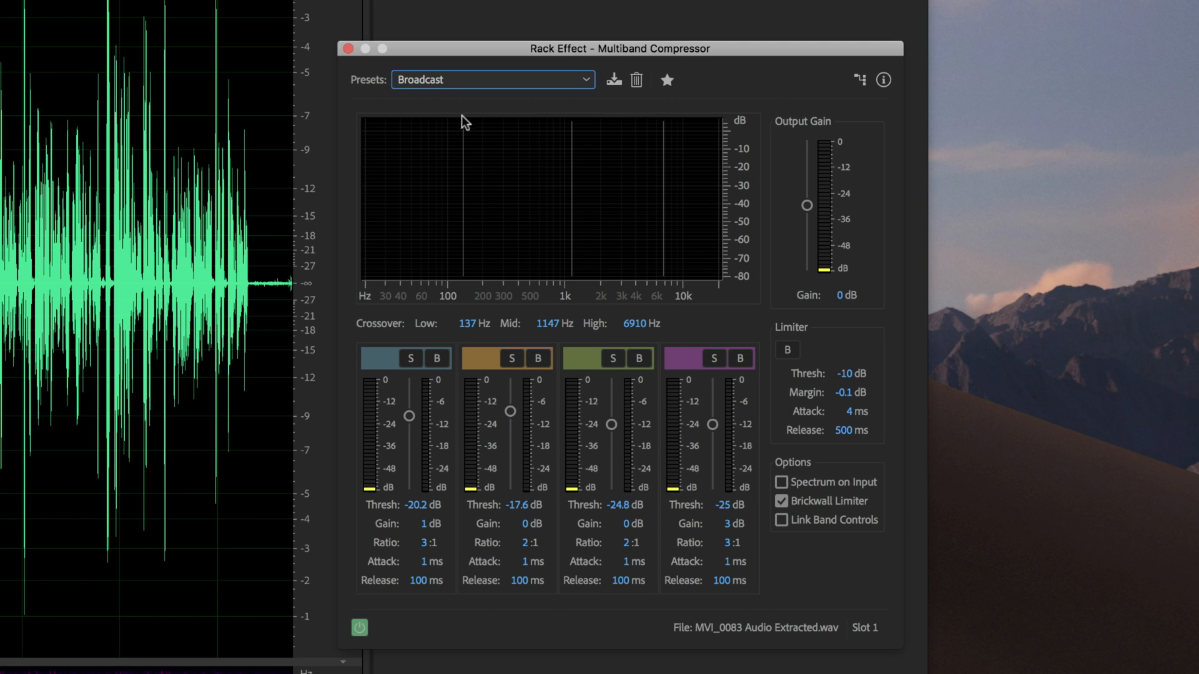
pyautogui.moveTo(540, 270)
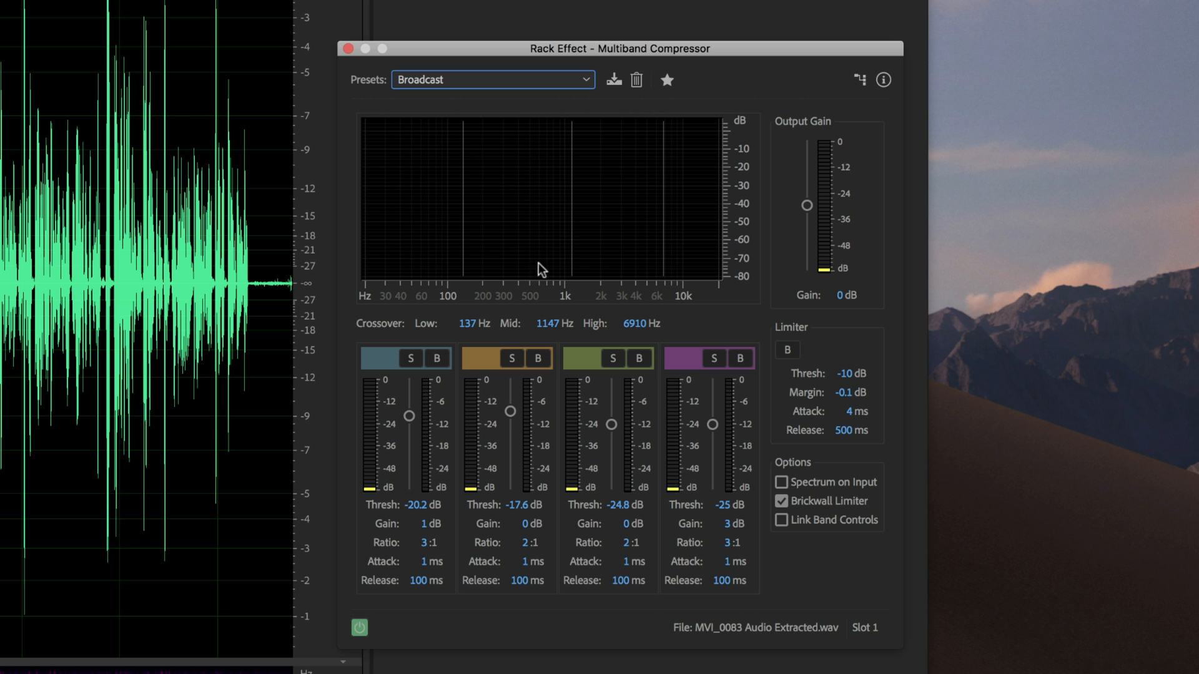
pyautogui.moveTo(745, 332)
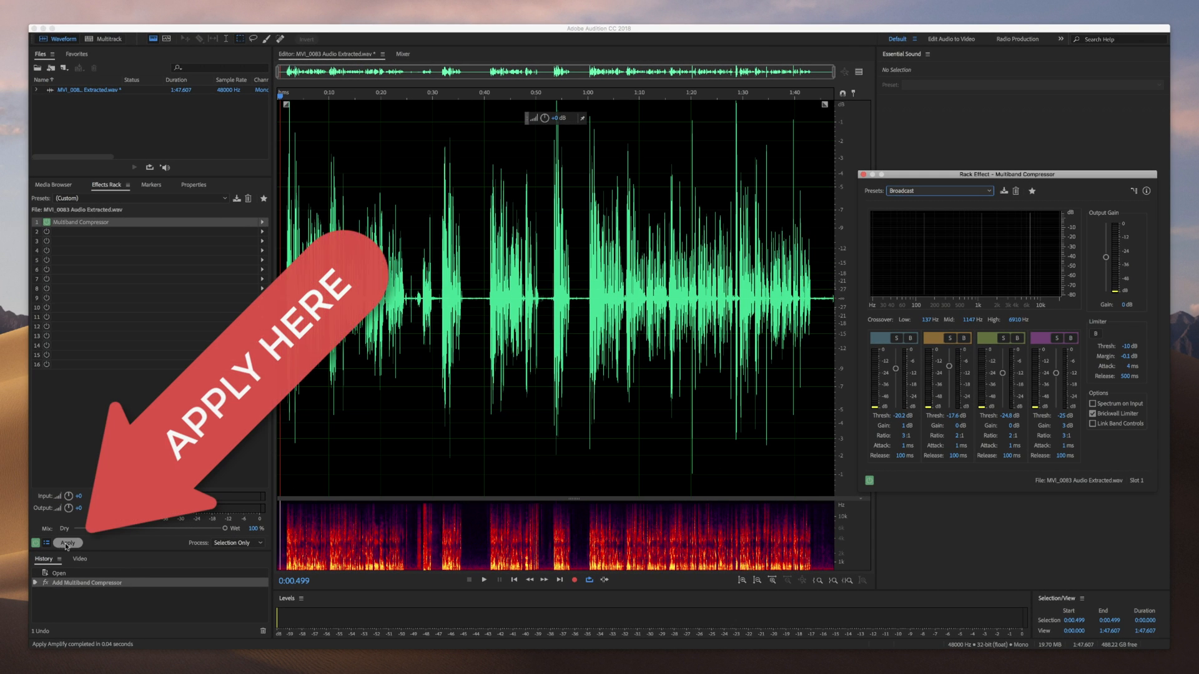
pyautogui.click(68, 543)
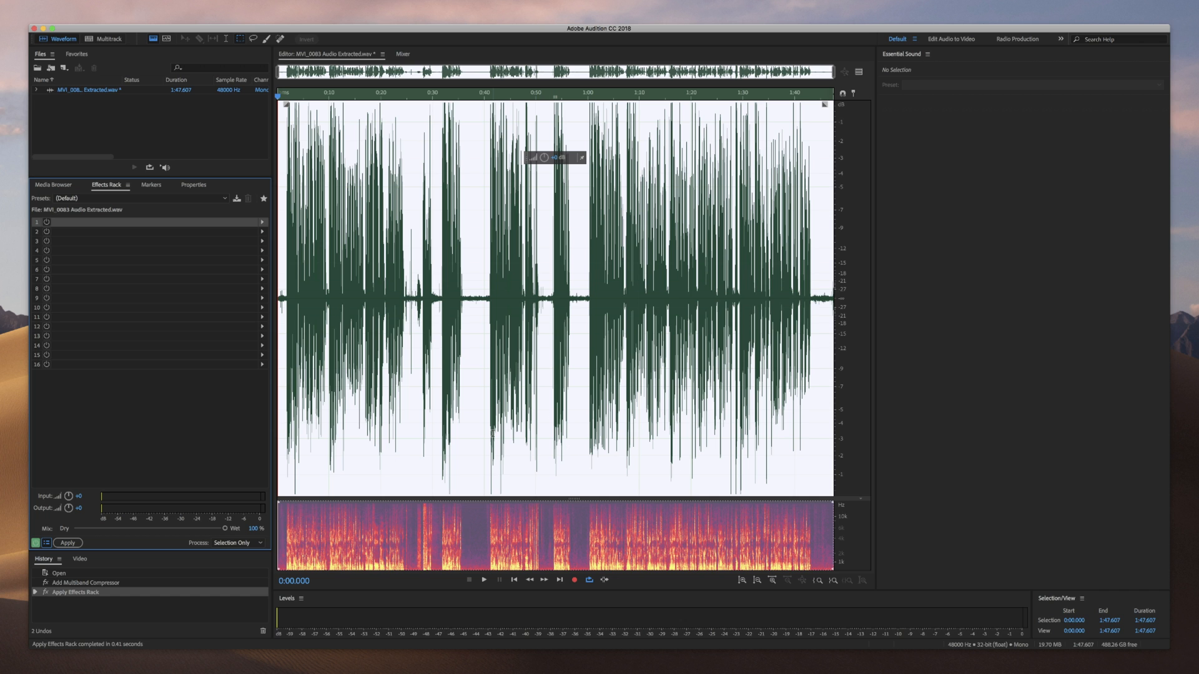
pyautogui.moveTo(495, 432)
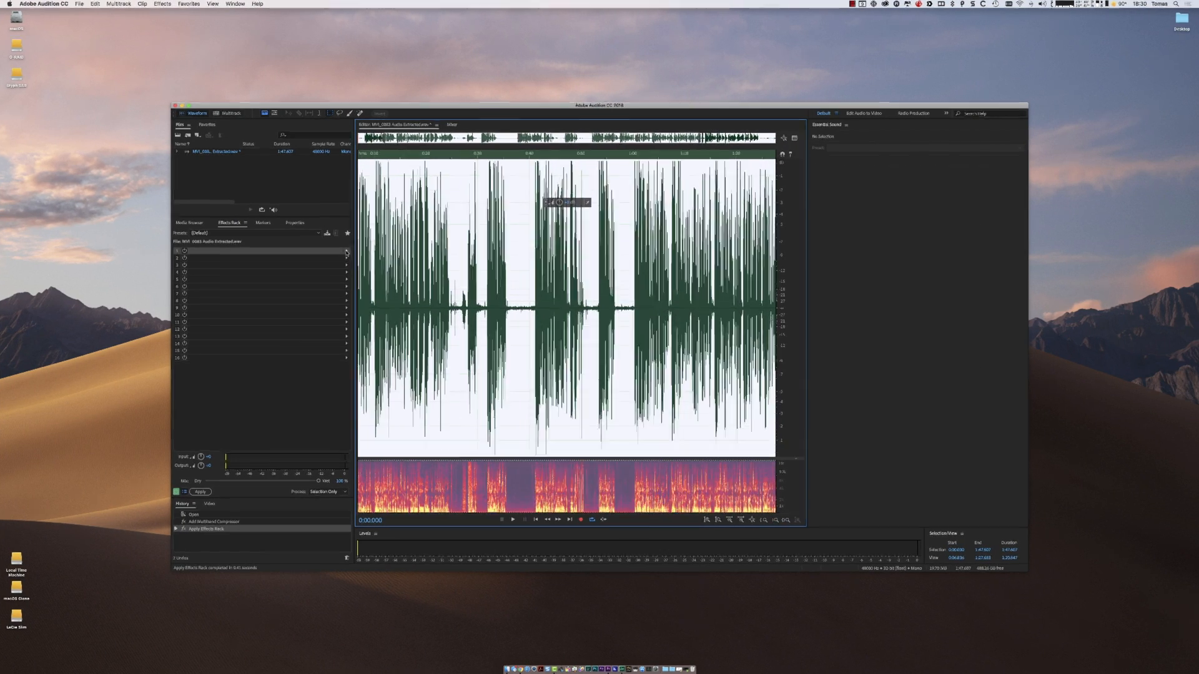
# Add a Parametric Equalizer from Filter and EQ into slot 1 and show its presets
pyautogui.click(289, 236)
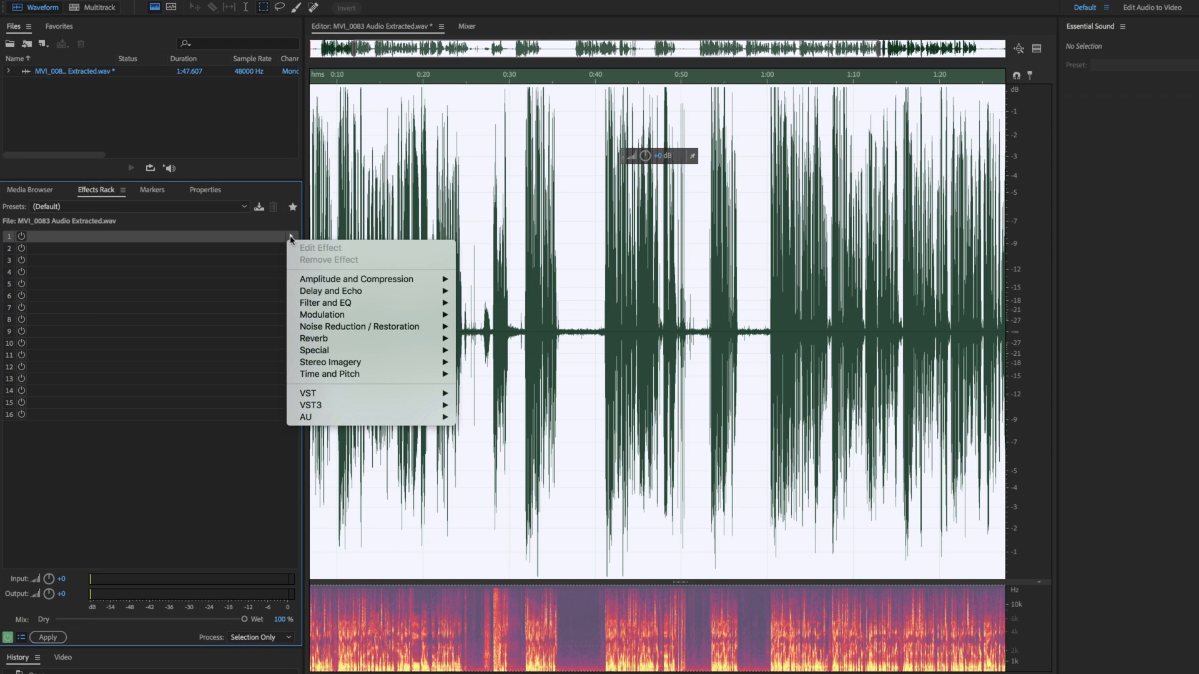
pyautogui.moveTo(349, 291)
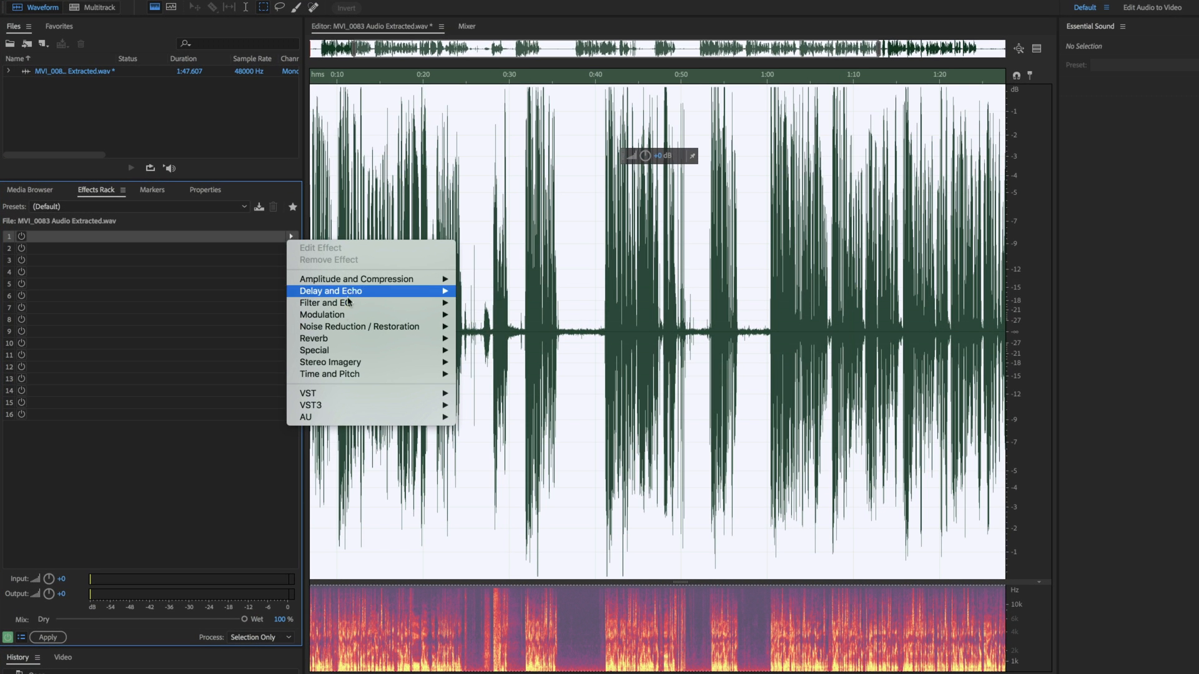
pyautogui.moveTo(326, 302)
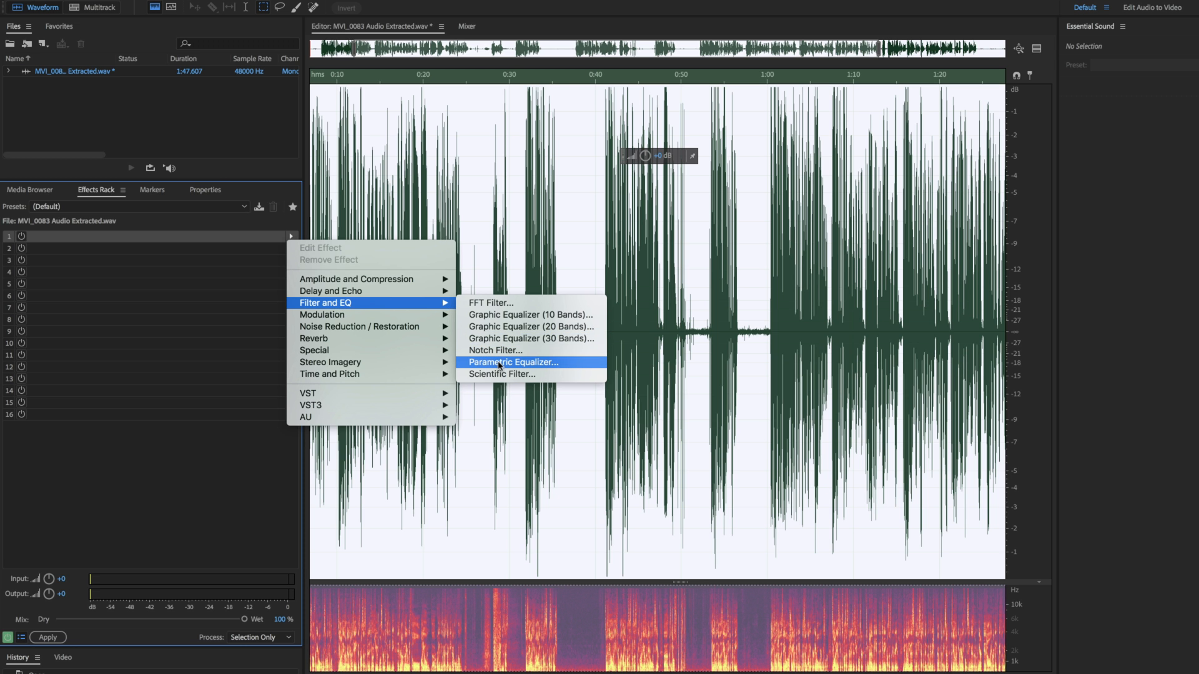
pyautogui.click(515, 362)
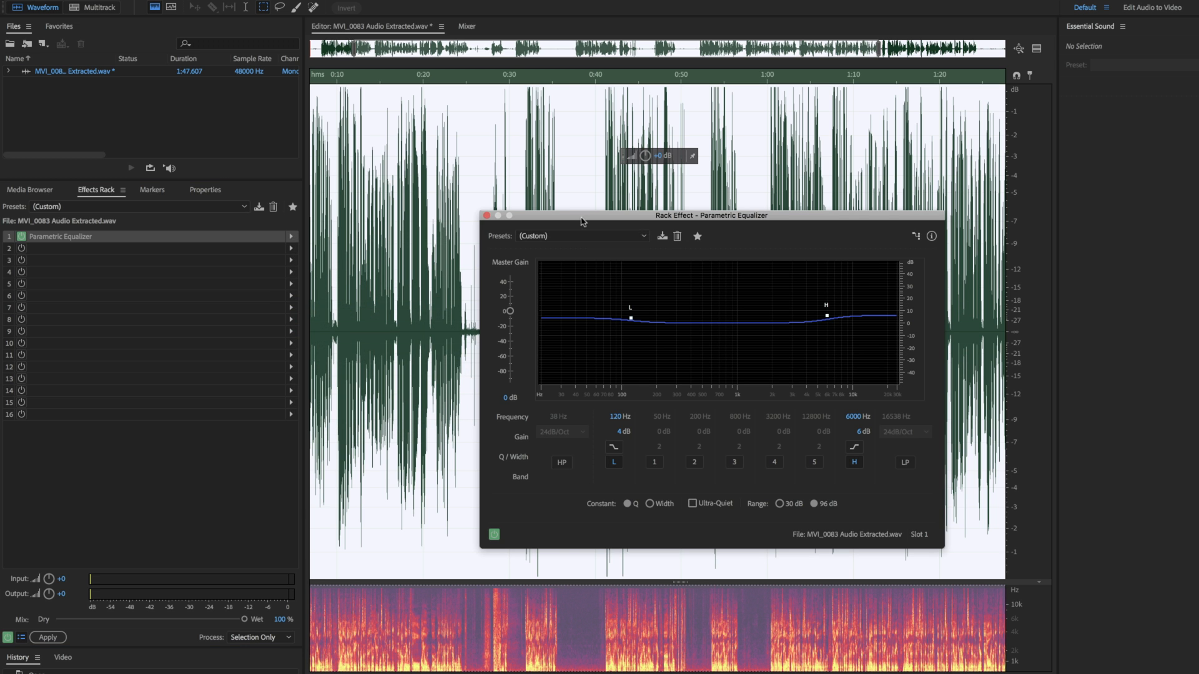
pyautogui.click(581, 236)
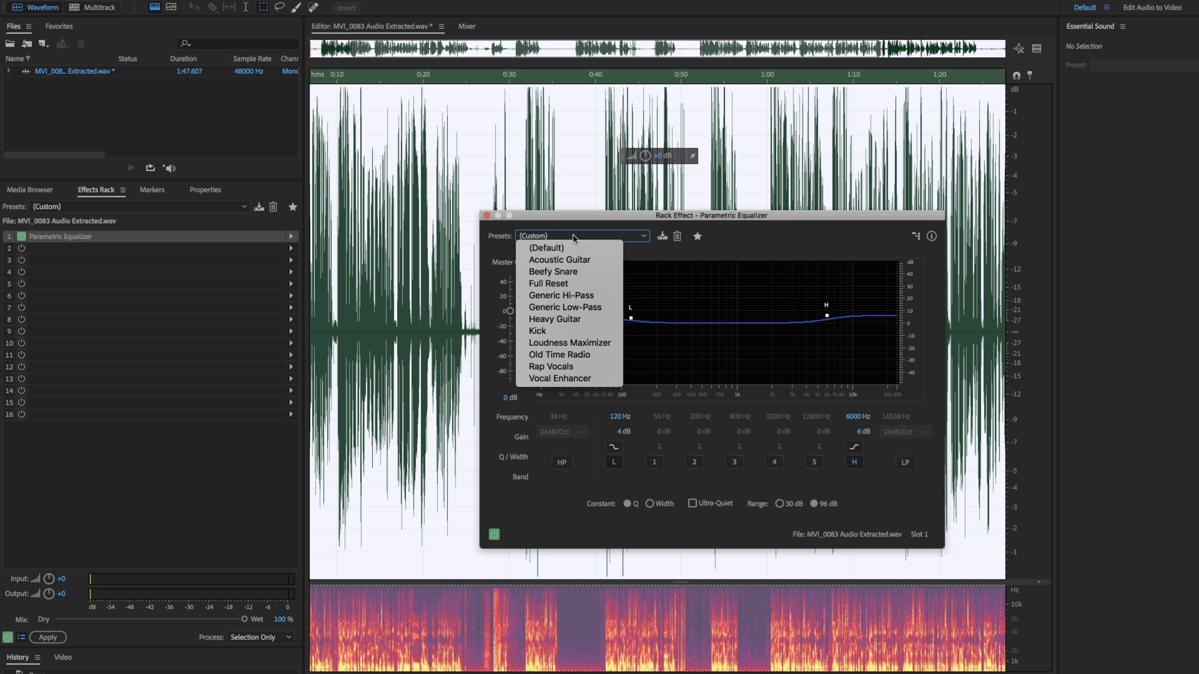
pyautogui.moveTo(569, 342)
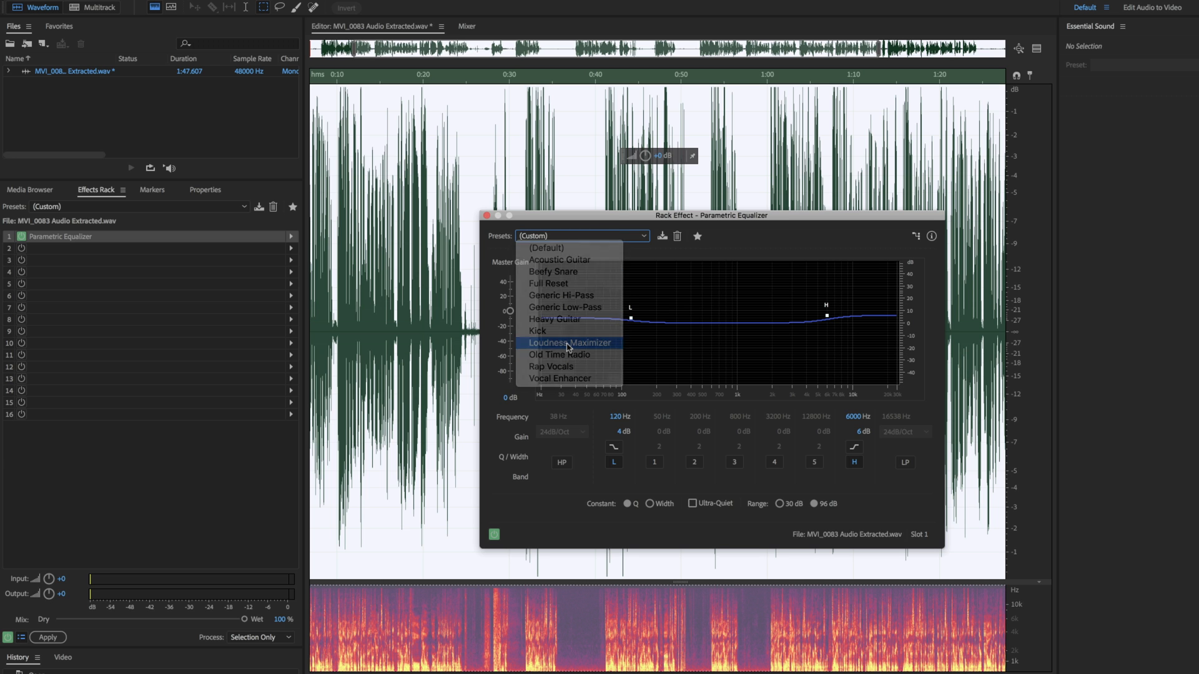
# Load the Loudness Maximizer preset into the Parametric Equalizer
pyautogui.click(570, 342)
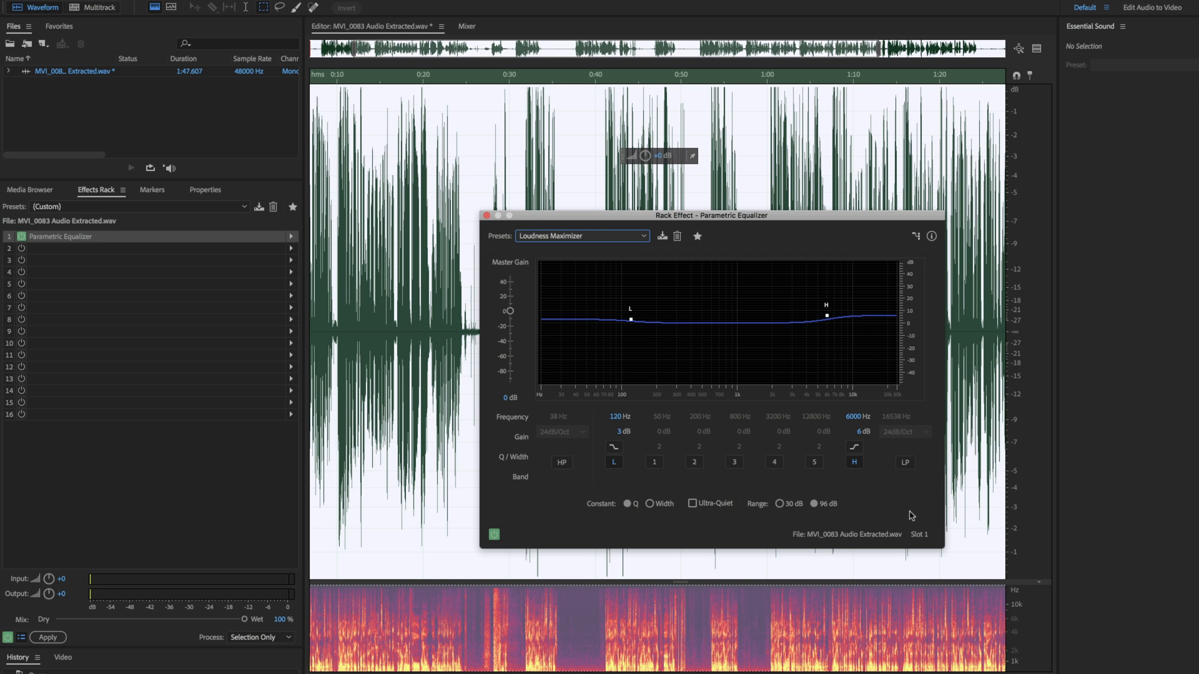
pyautogui.moveTo(644, 442)
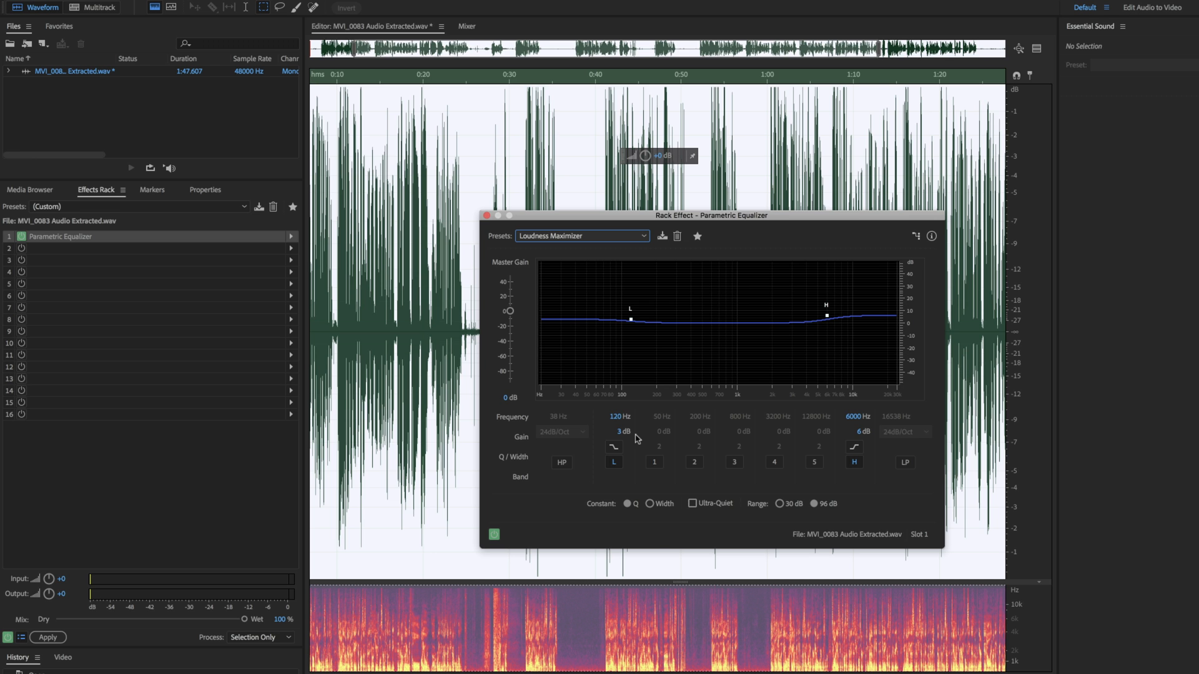
pyautogui.moveTo(713, 543)
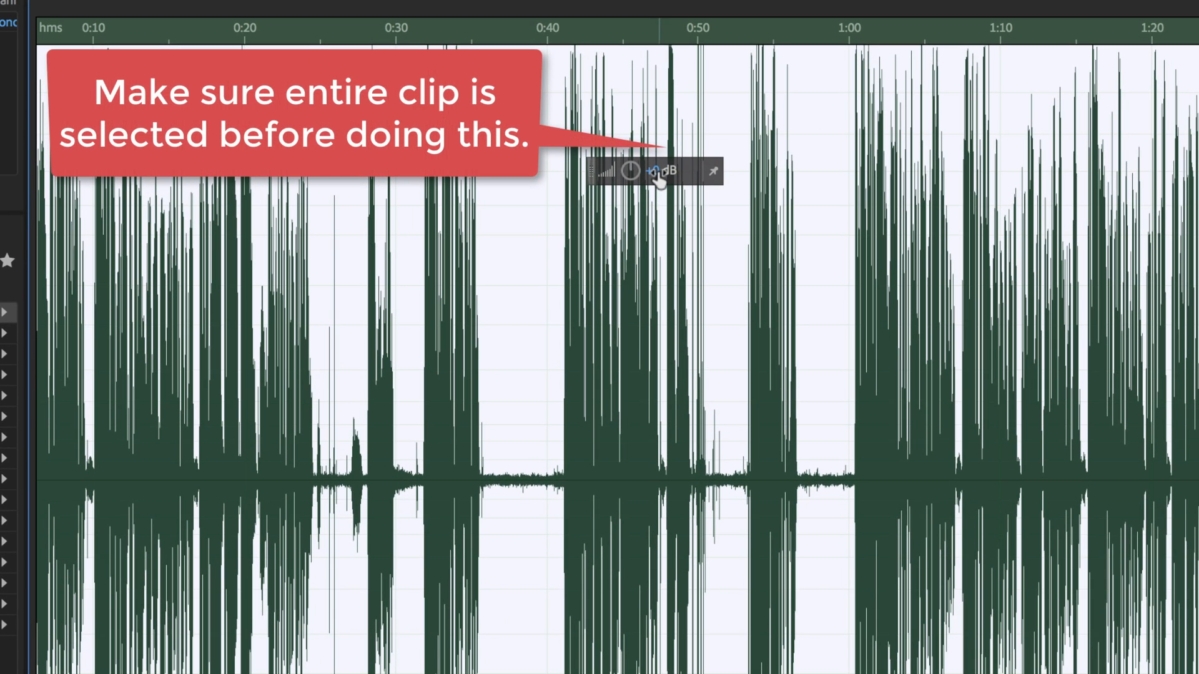
# Lower the whole clip's gain by entering -1 dB in the HUD gain value
pyautogui.click(656, 171)
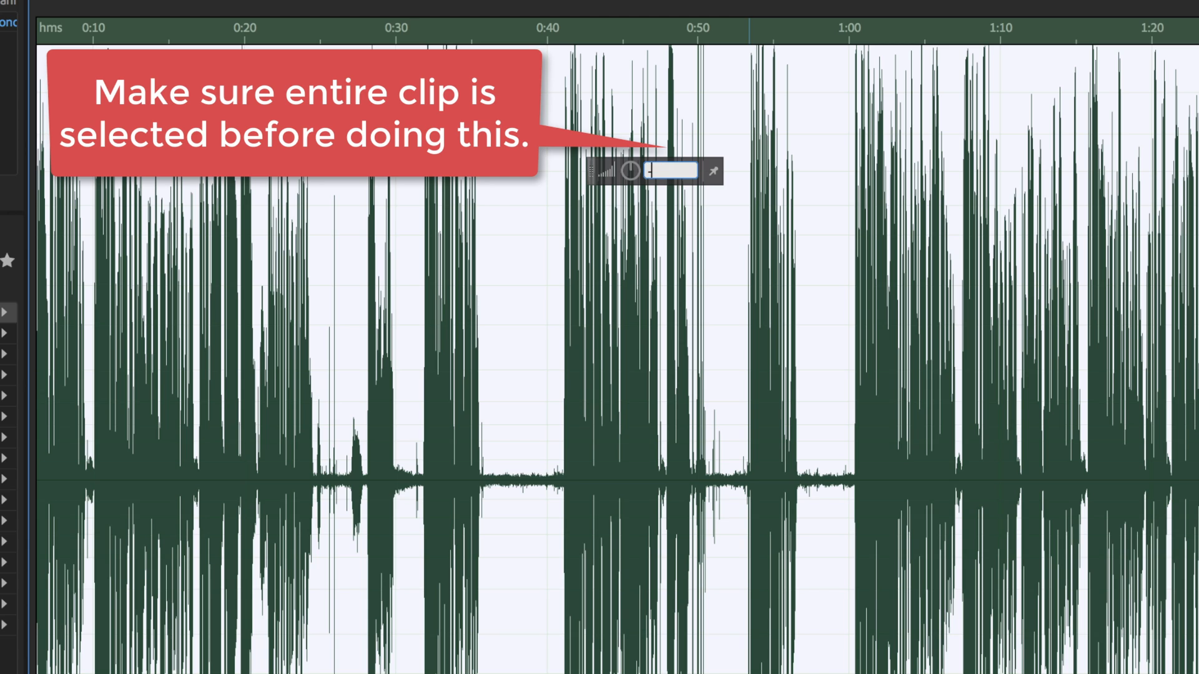
pyautogui.write('-1')
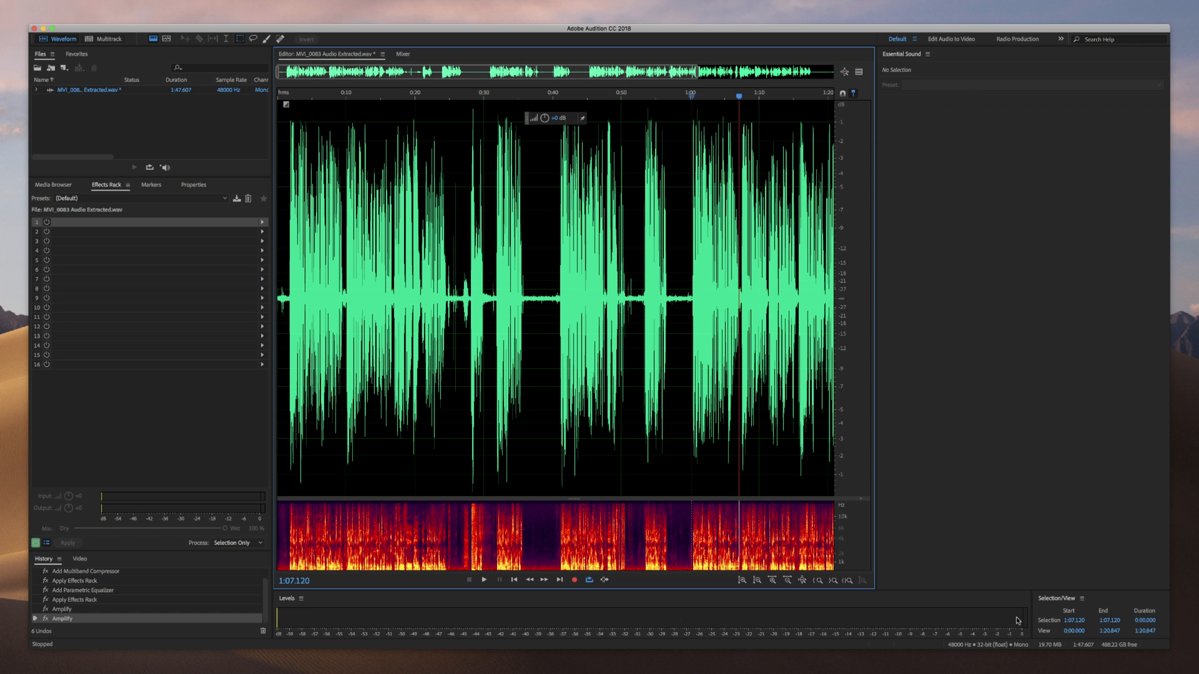
pyautogui.moveTo(669, 245)
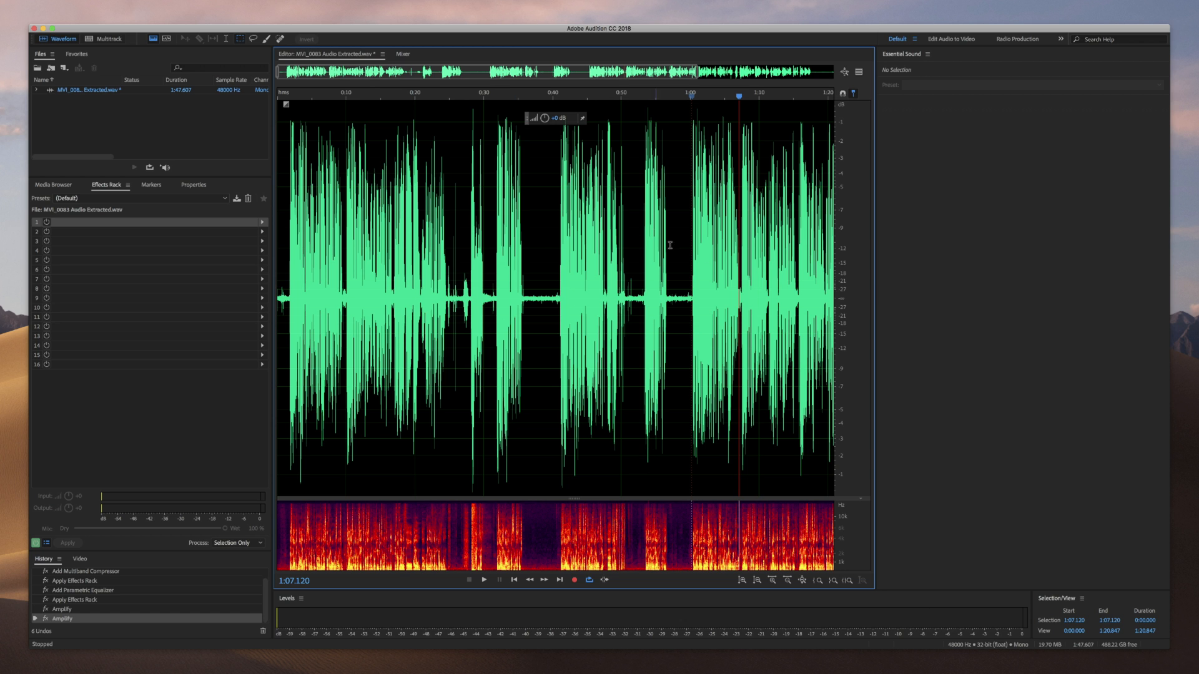
pyautogui.moveTo(701, 343)
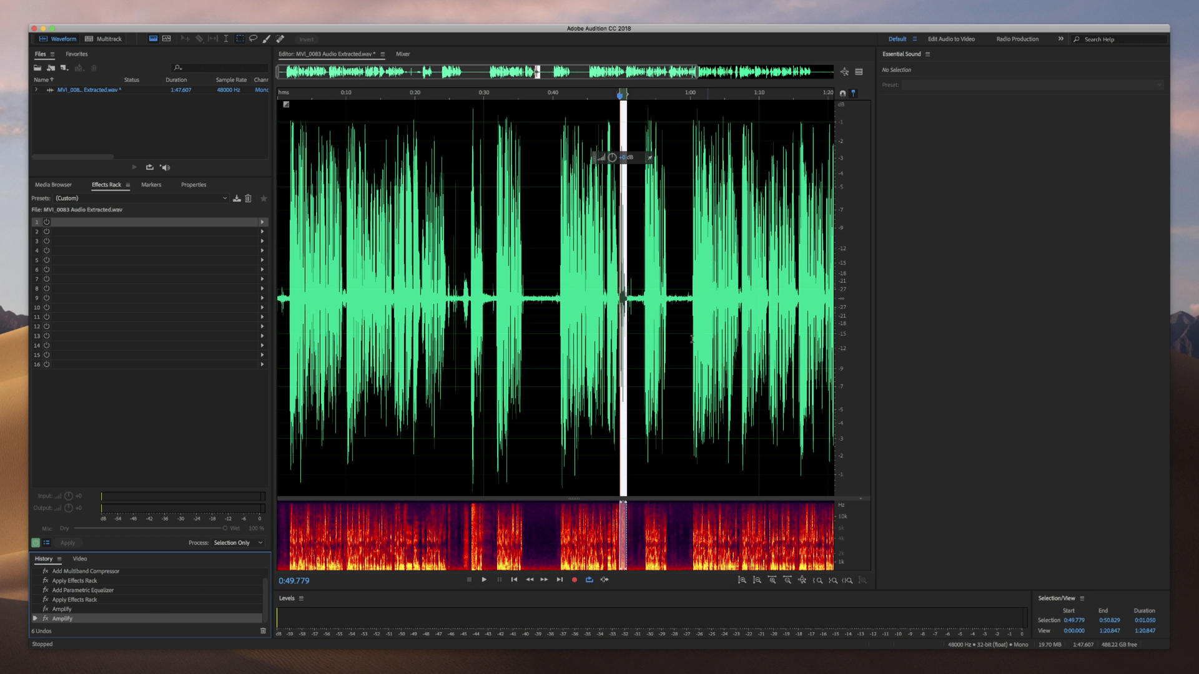
pyautogui.click(482, 579)
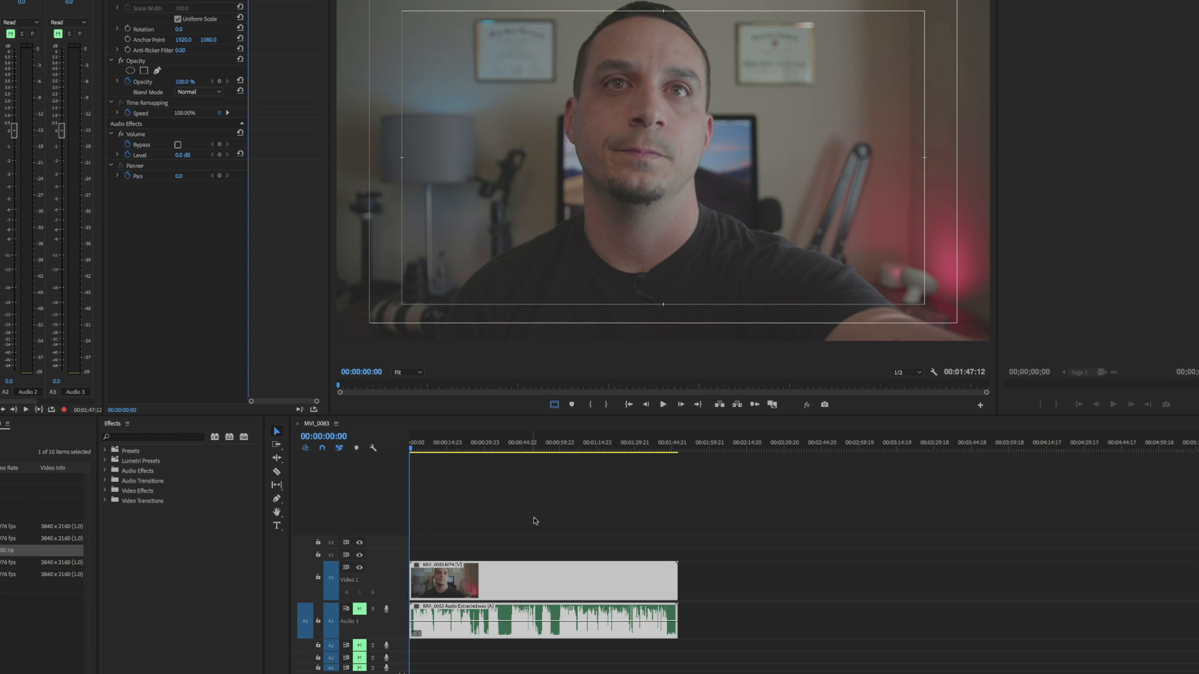
# Move the Premiere Pro playhead to about 00:00:57 in the sequence
pyautogui.click(553, 451)
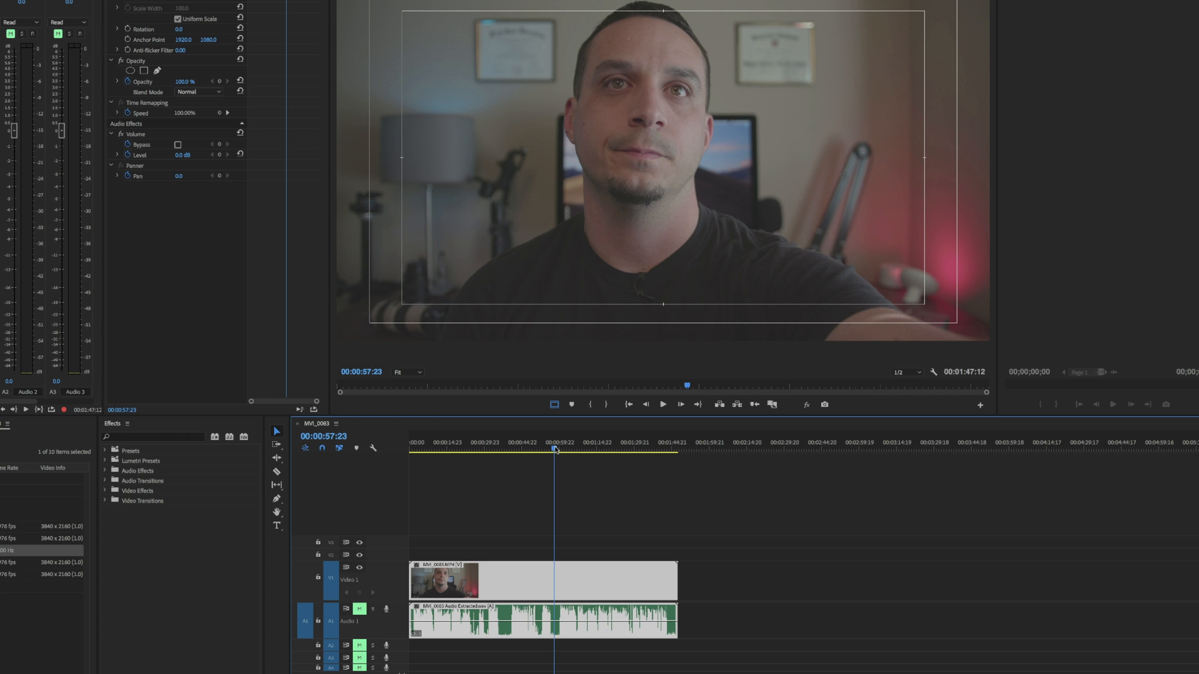